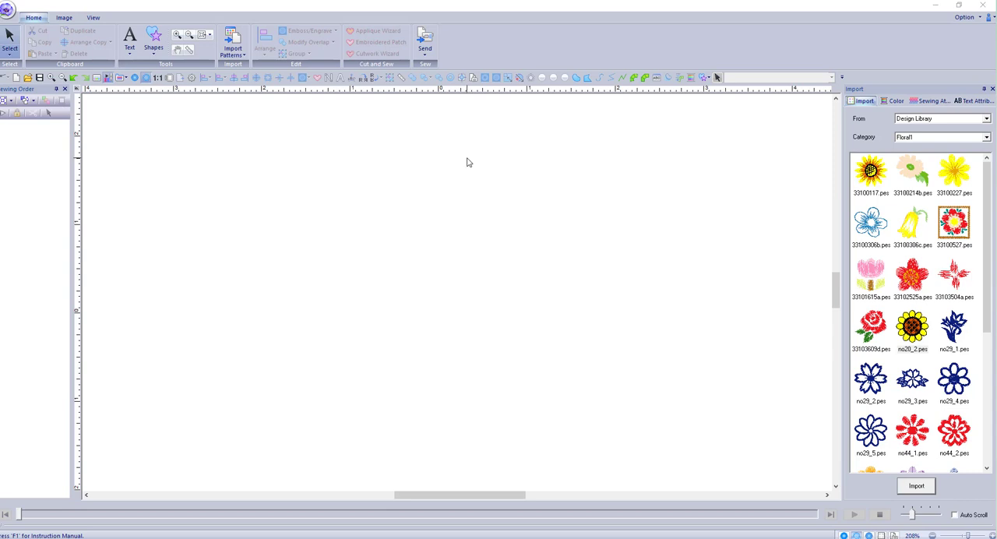
mouse_move(435, 232)
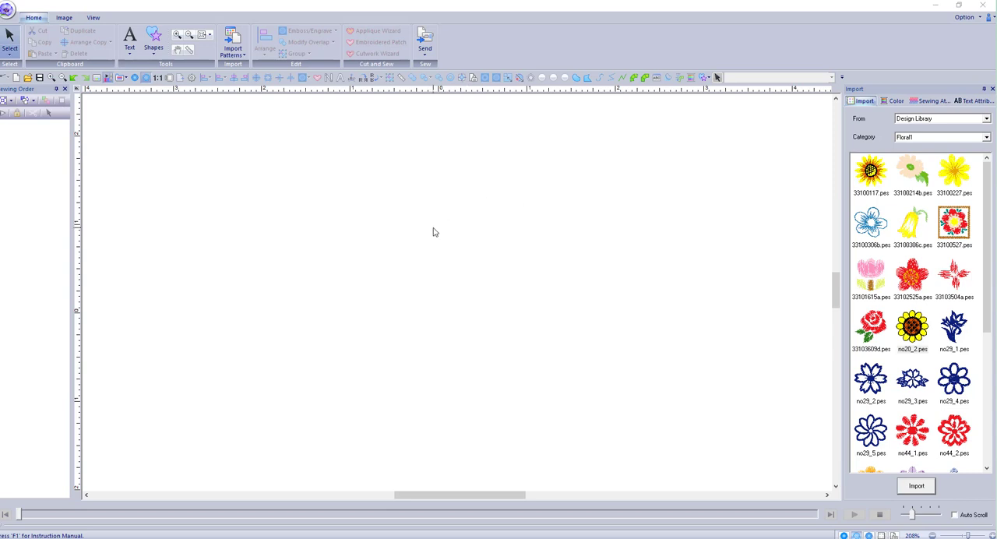
mouse_move(444, 210)
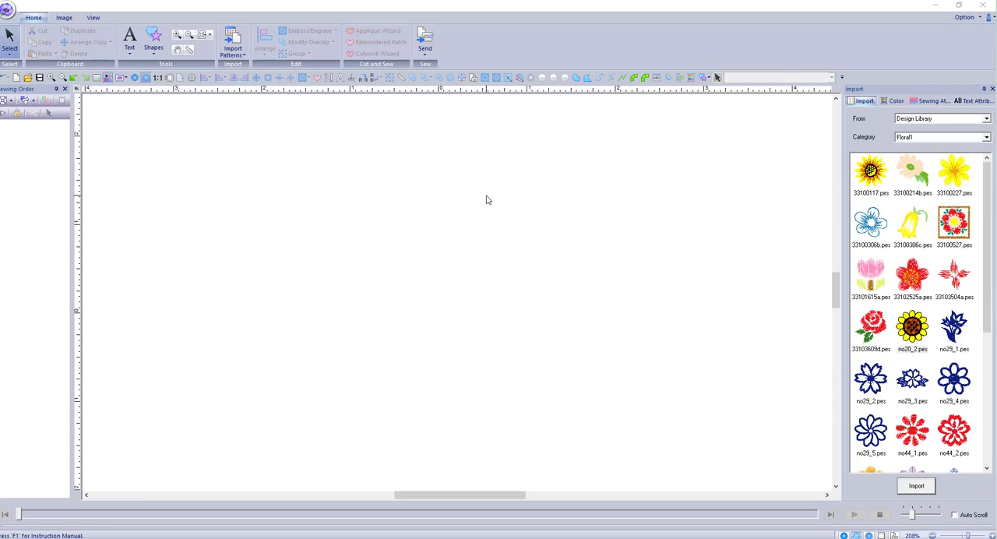
mouse_move(486, 201)
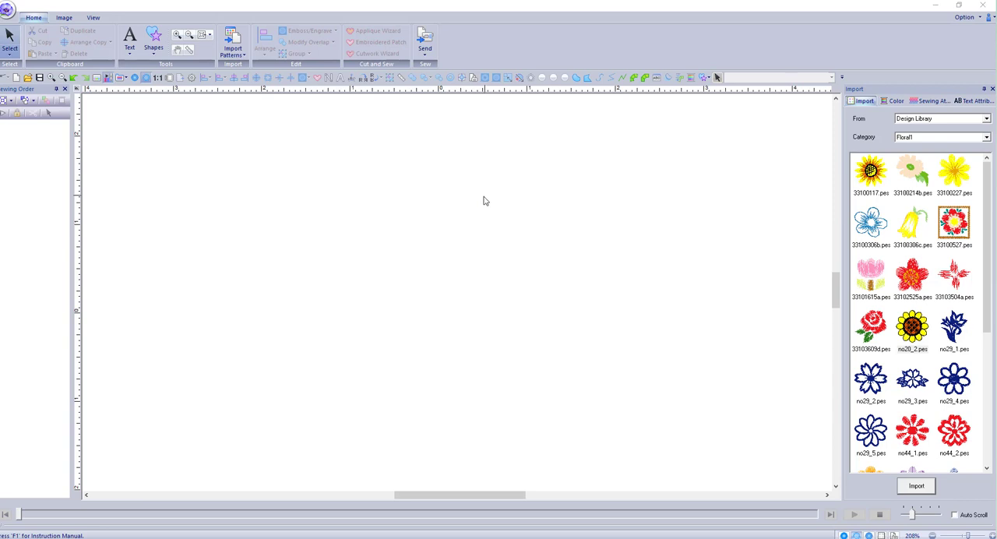
mouse_move(482, 195)
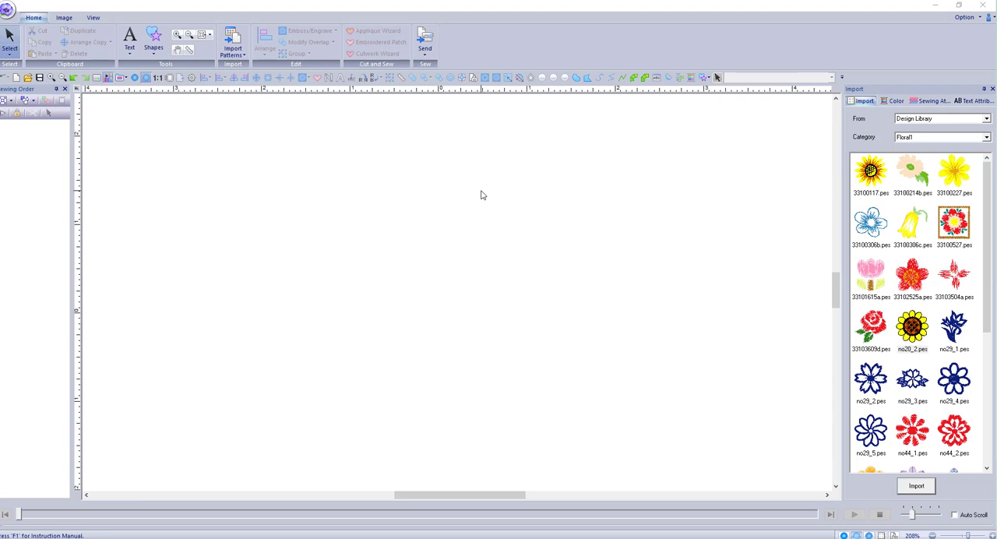
mouse_move(580, 231)
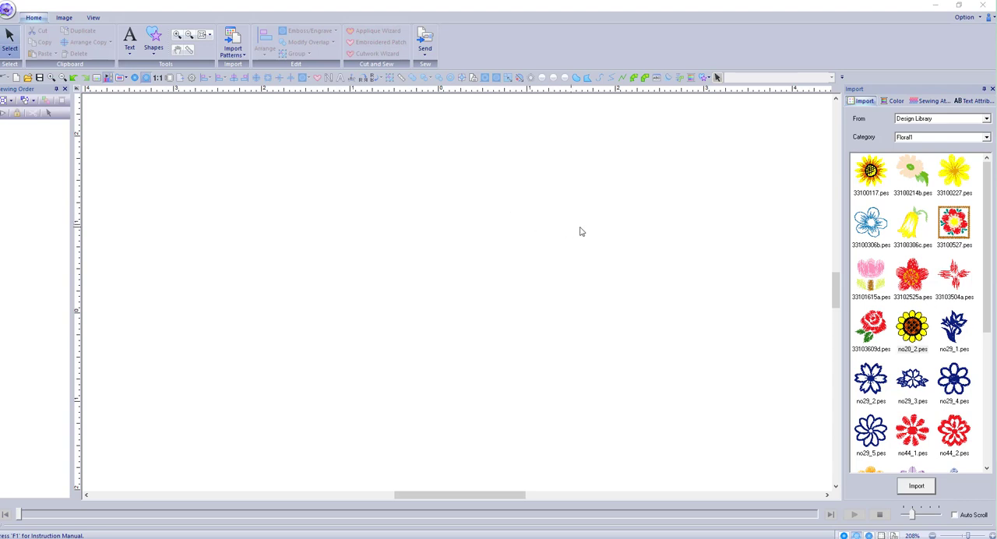
mouse_move(649, 239)
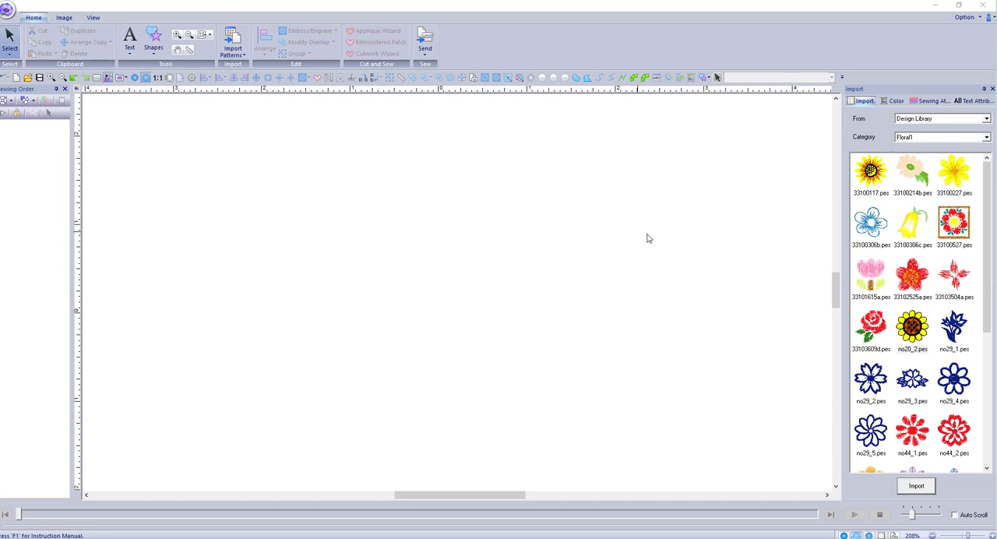
mouse_move(870, 361)
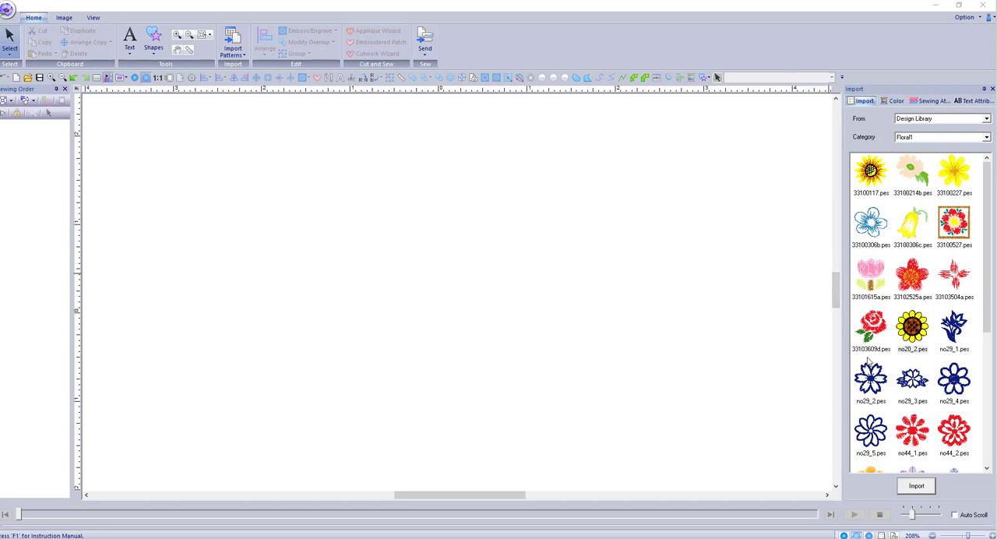
mouse_move(720, 128)
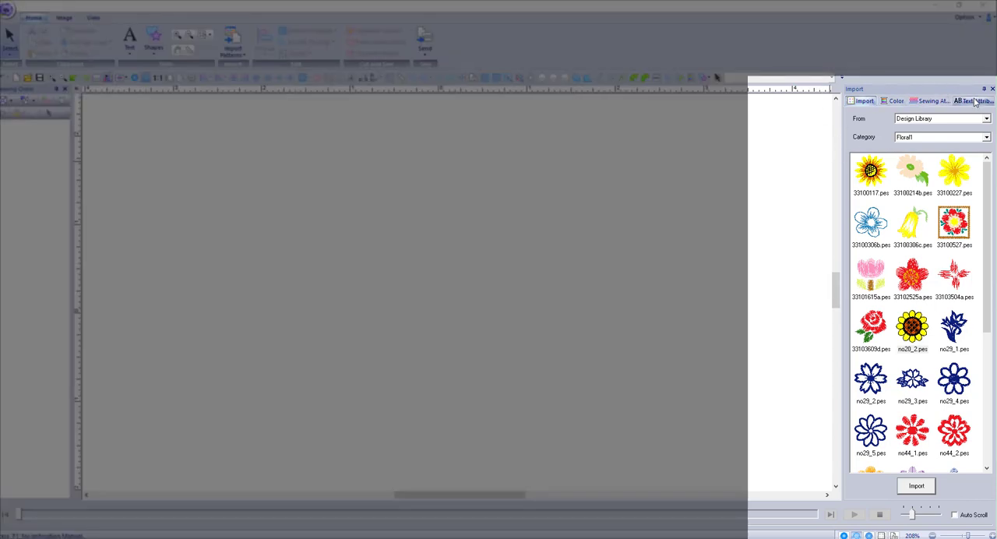
Look through the Sewing Attributes and Color pages, then show the Text Attributes page
click(934, 100)
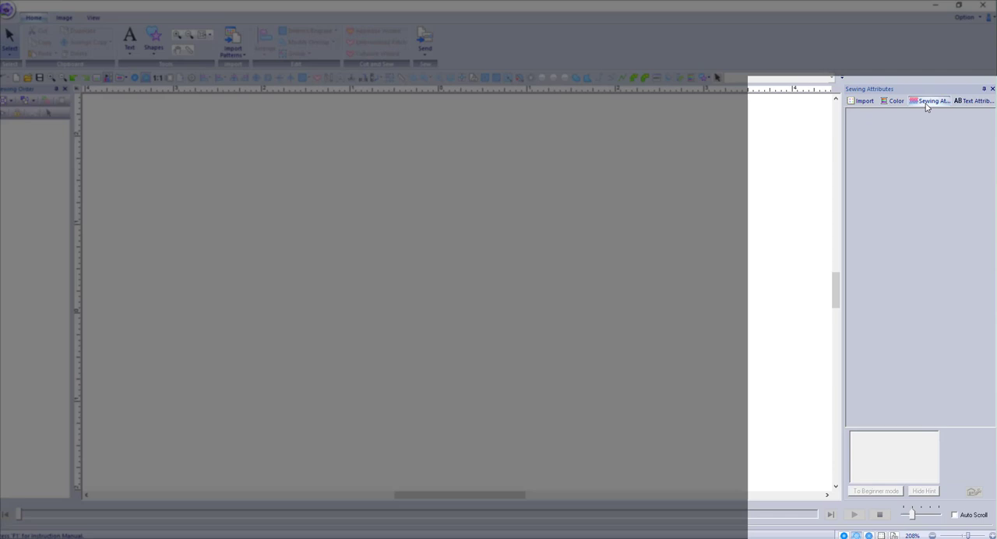
click(895, 99)
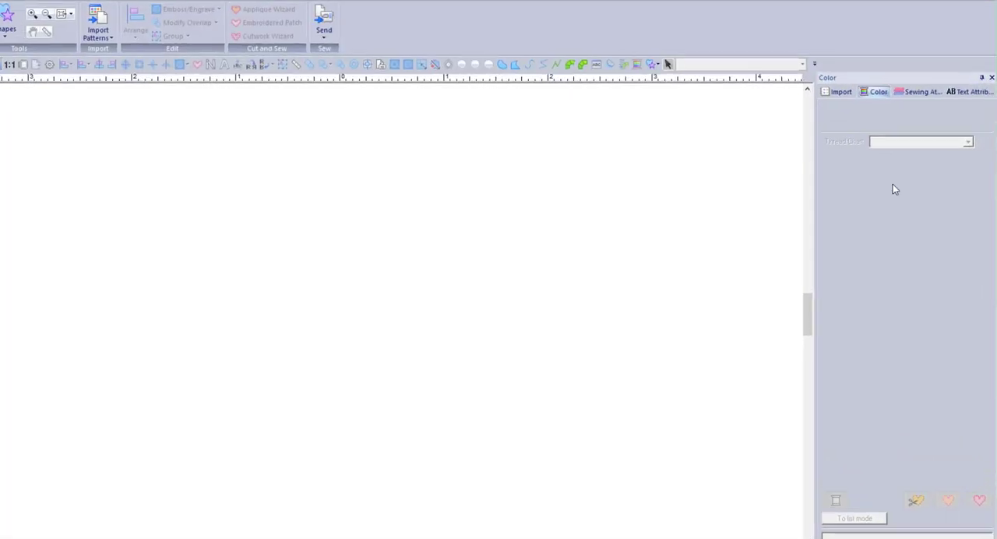
click(966, 76)
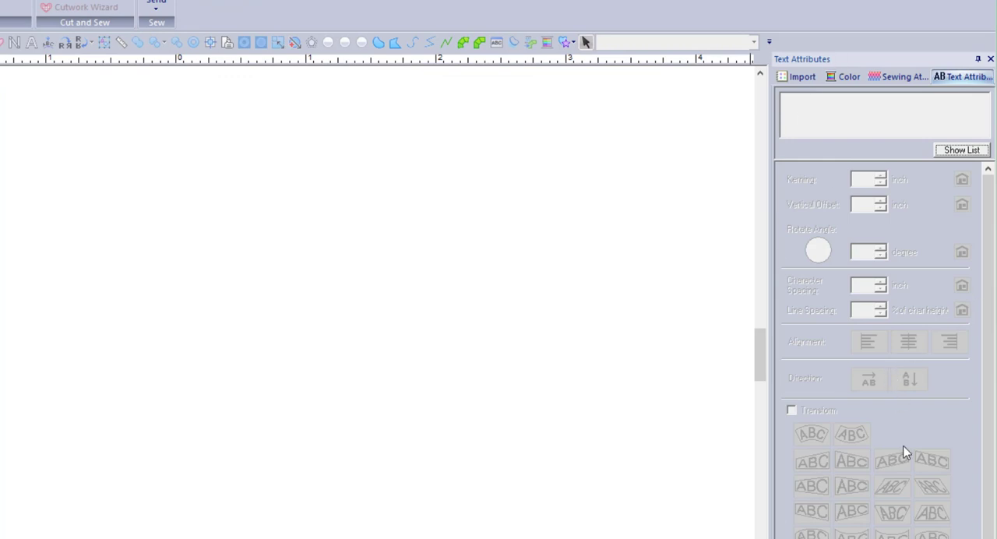
mouse_move(875, 405)
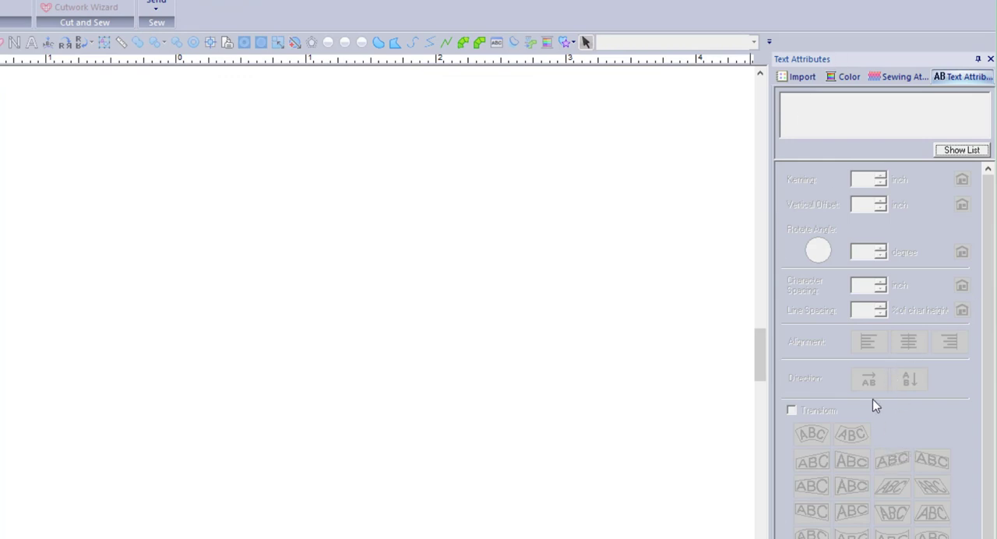
Import the sunflower from the Floral1 library category onto the empty page
click(801, 76)
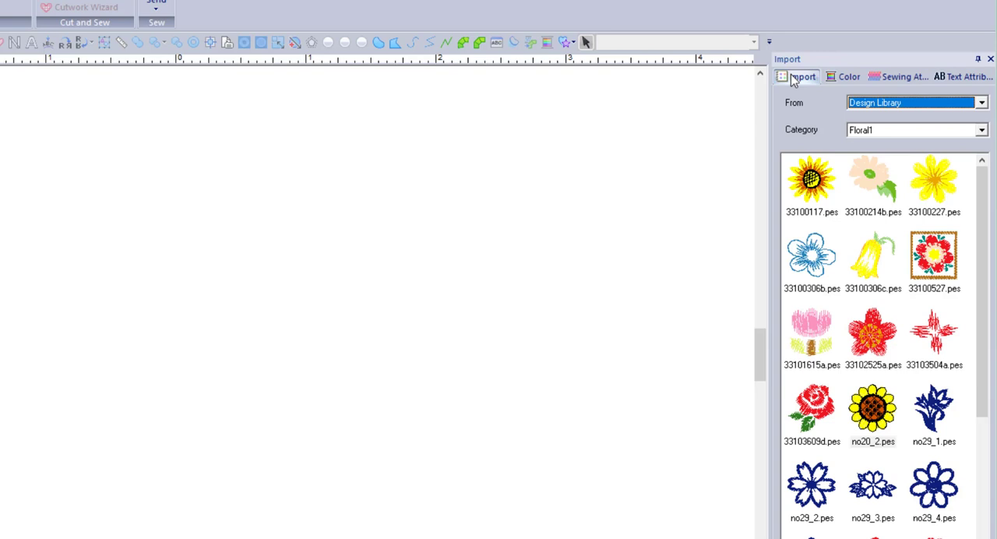
mouse_move(879, 170)
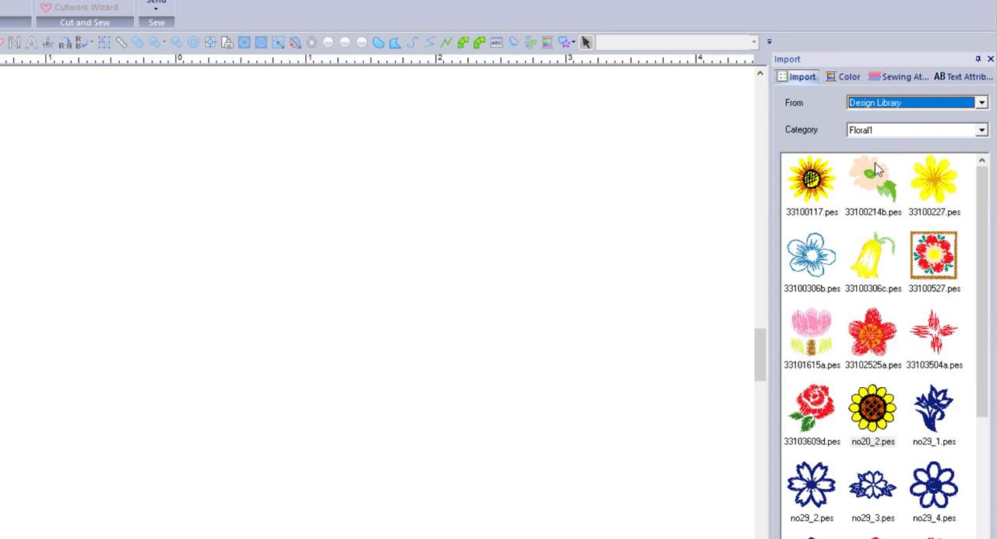
mouse_move(844, 415)
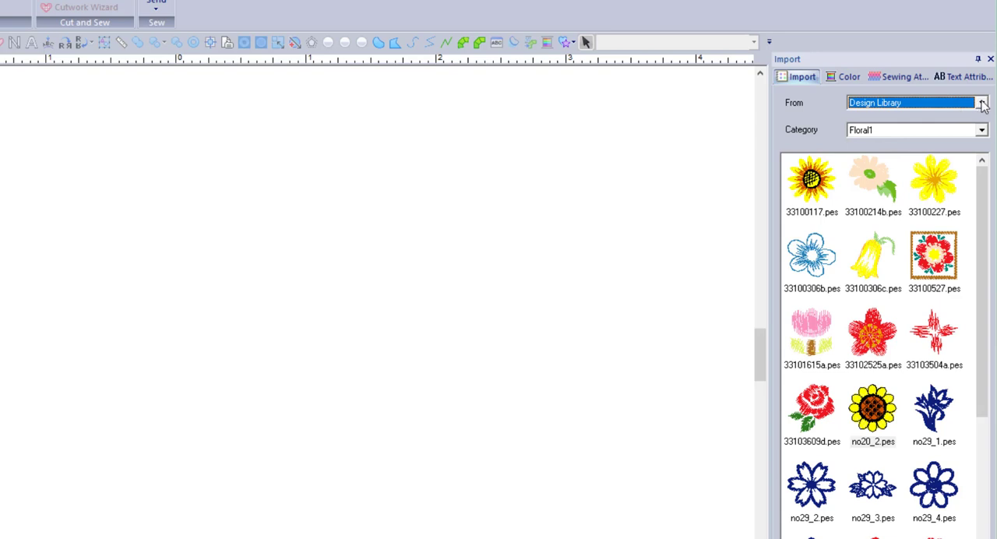
click(982, 103)
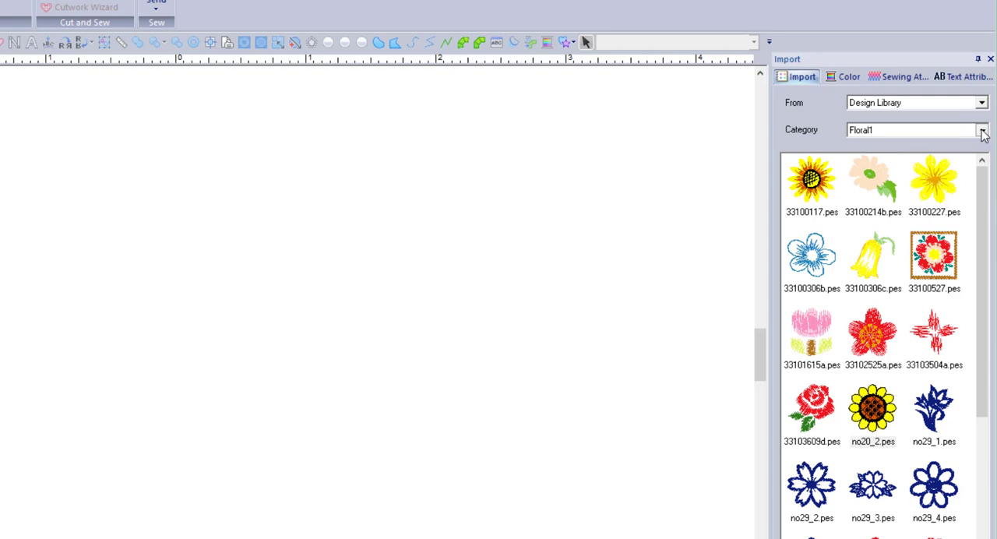
click(982, 131)
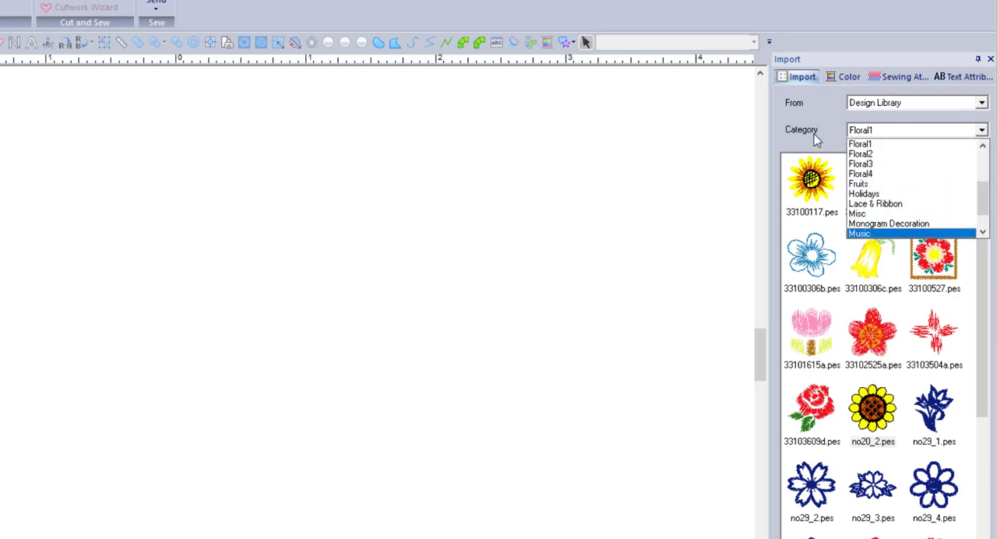
click(860, 143)
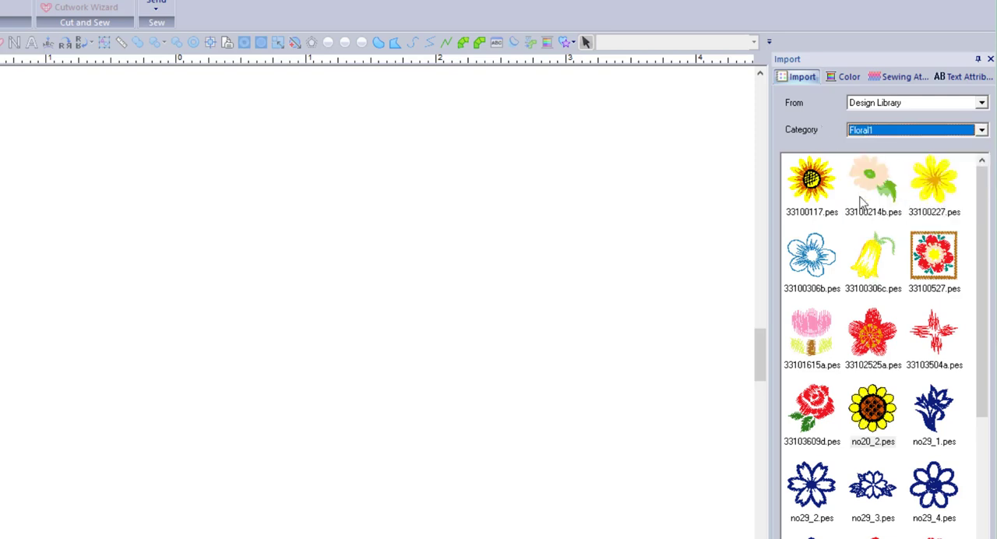
click(873, 408)
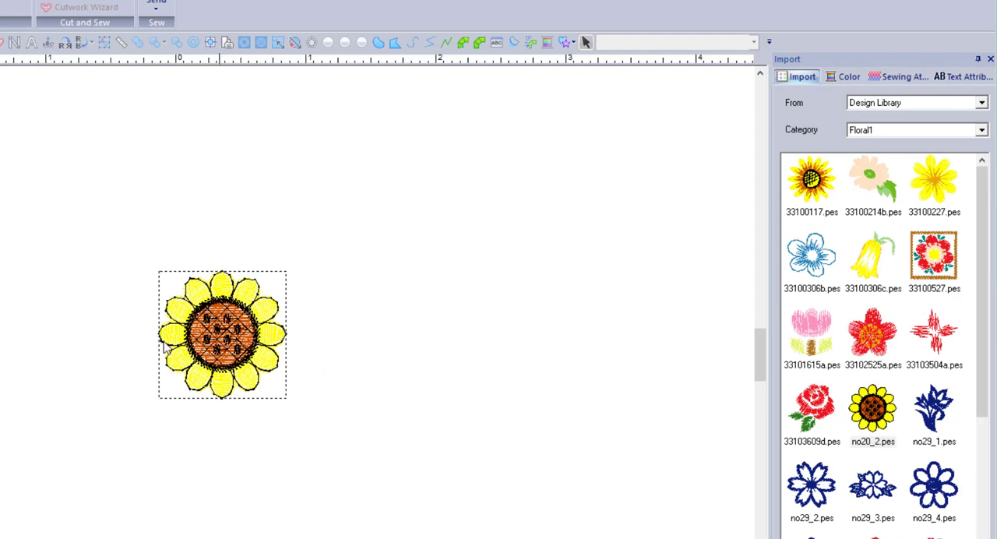
click(221, 333)
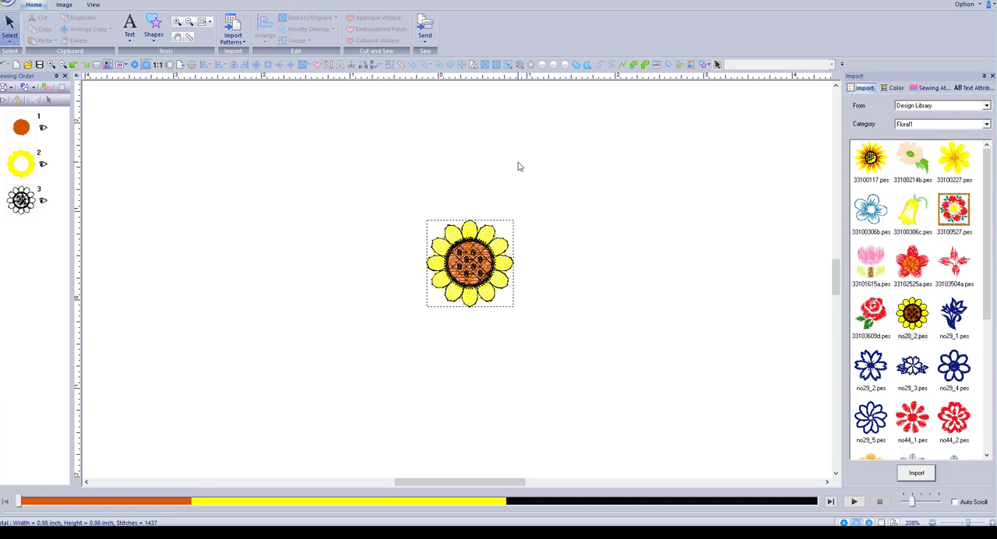
mouse_move(460, 178)
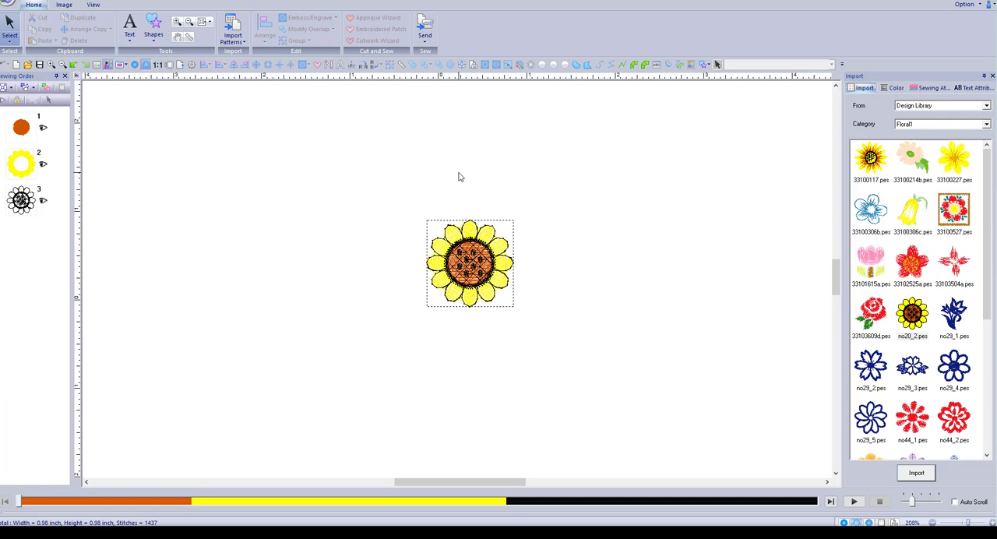
mouse_move(463, 229)
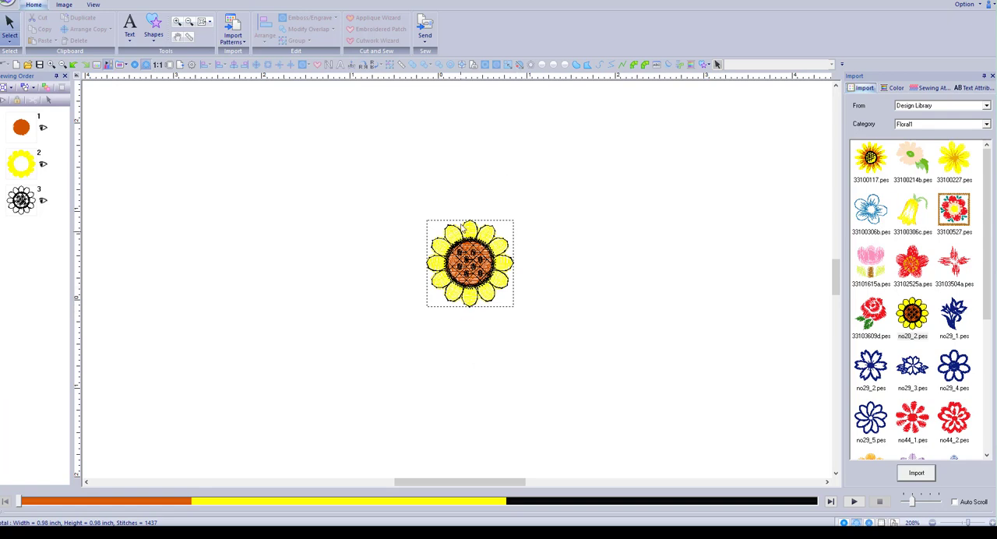
mouse_move(589, 270)
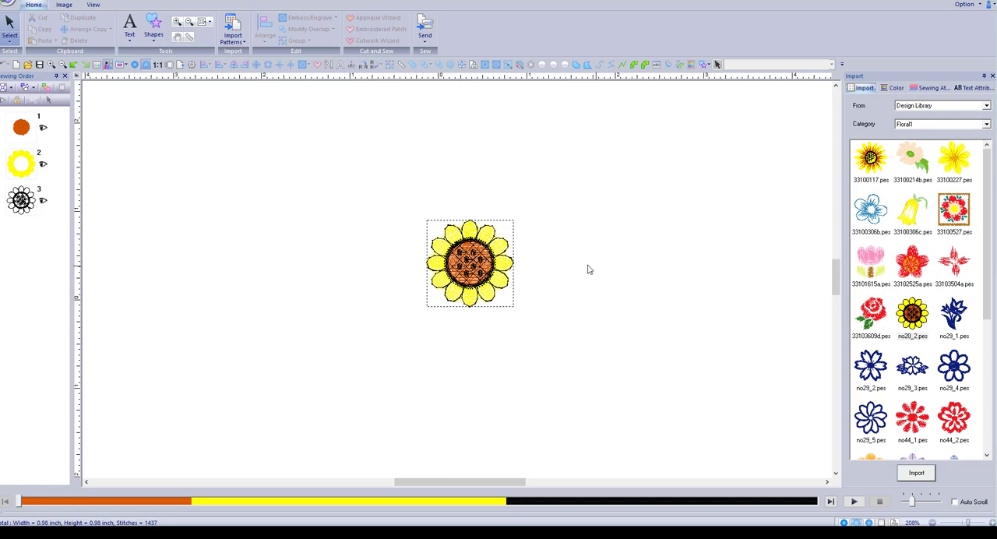
mouse_move(589, 269)
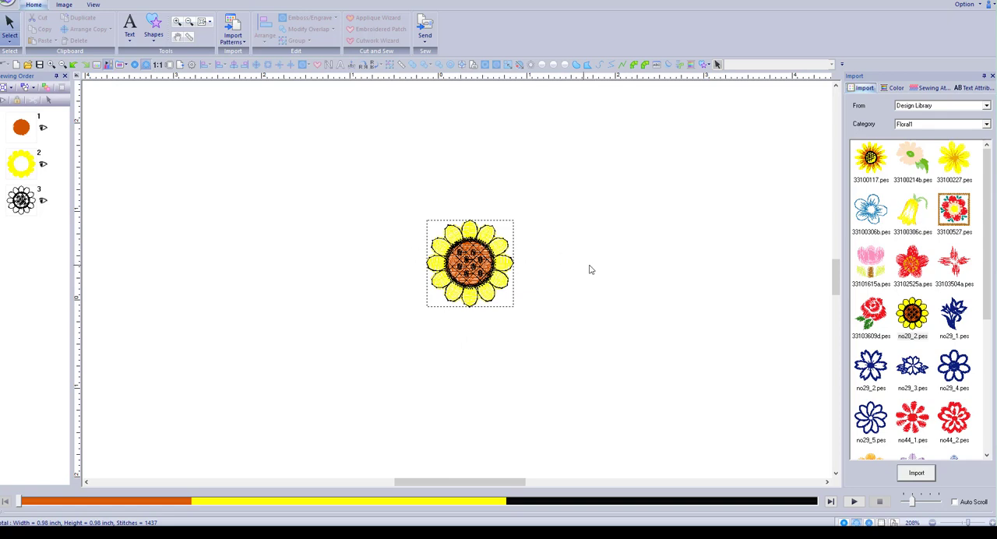
mouse_move(374, 259)
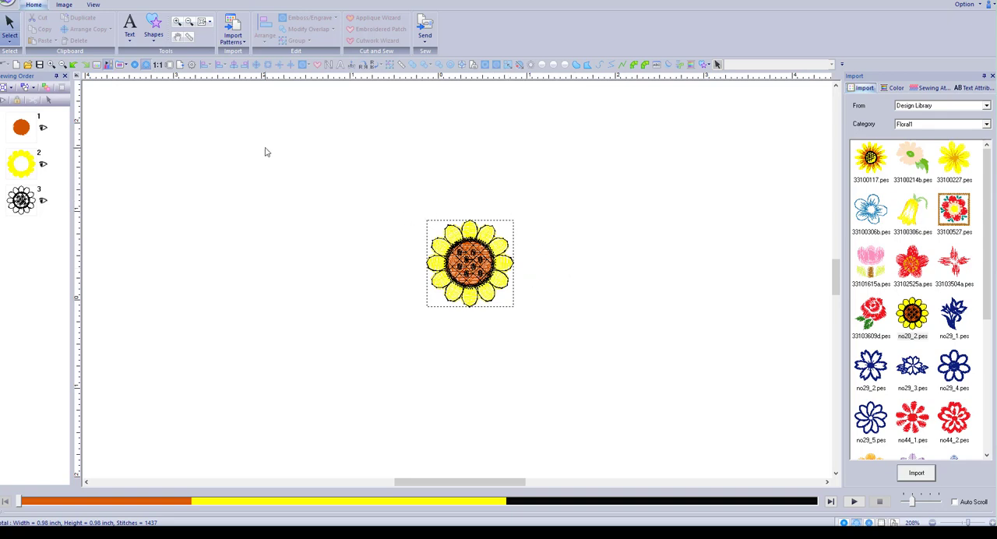
mouse_move(533, 271)
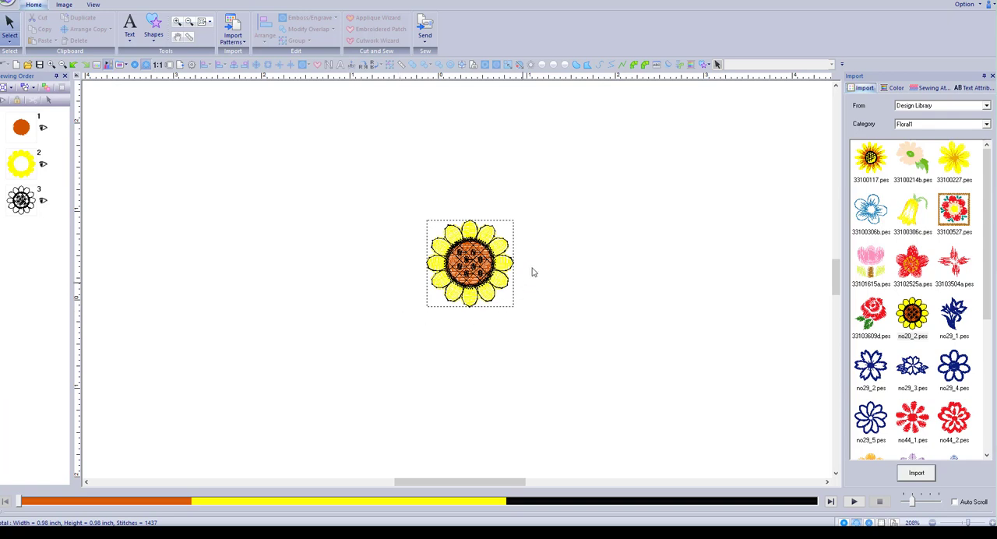
mouse_move(506, 237)
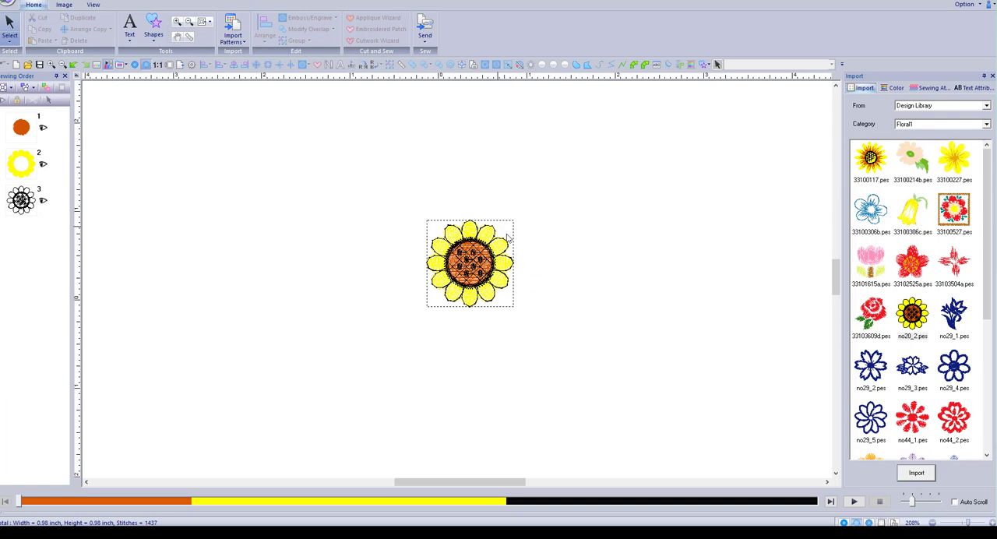
mouse_move(348, 268)
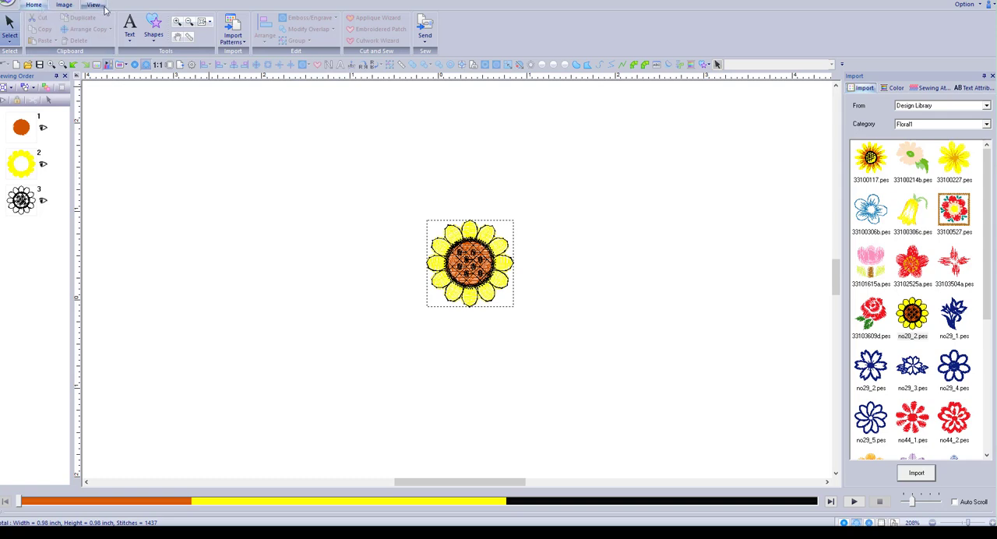
mouse_move(243, 246)
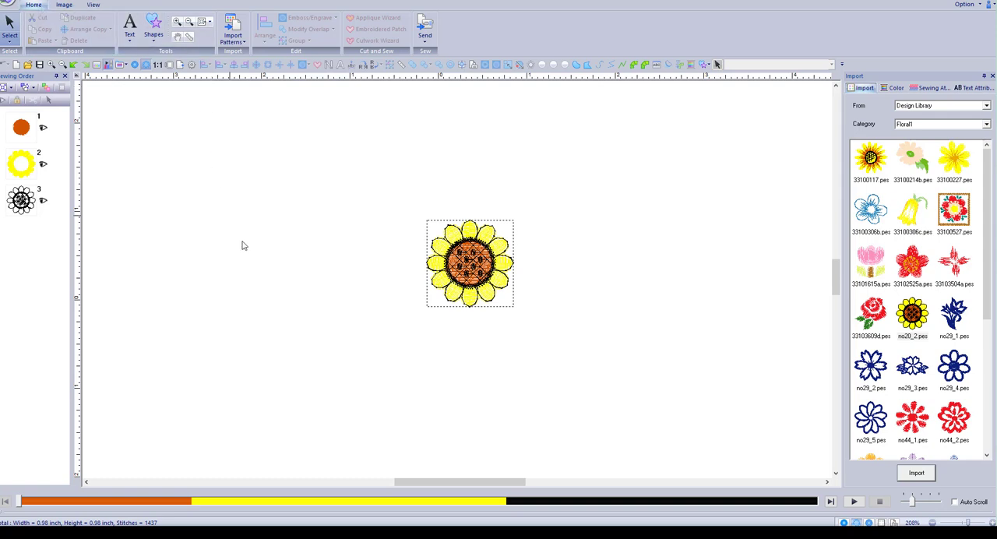
click(470, 262)
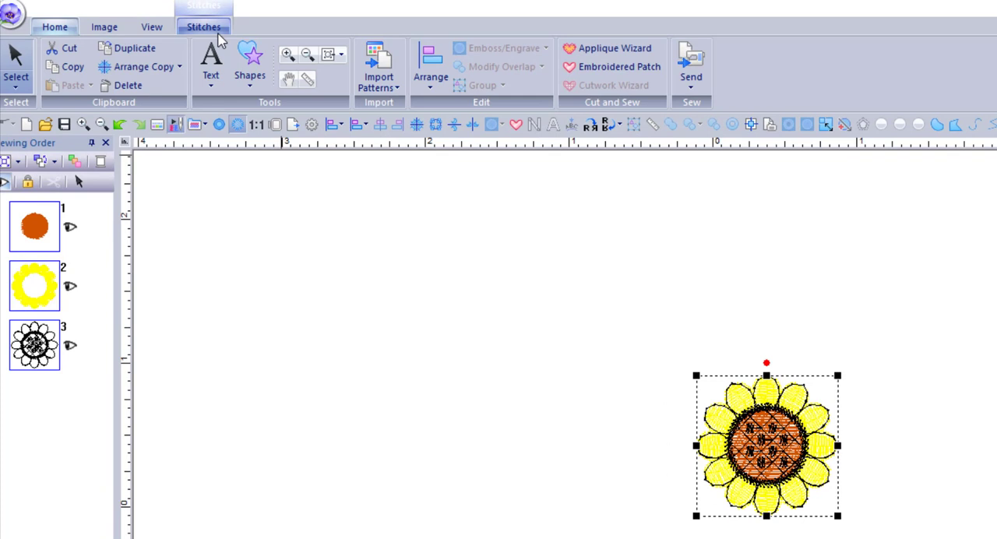
Show the Stitches commands for the selected sunflower
click(202, 26)
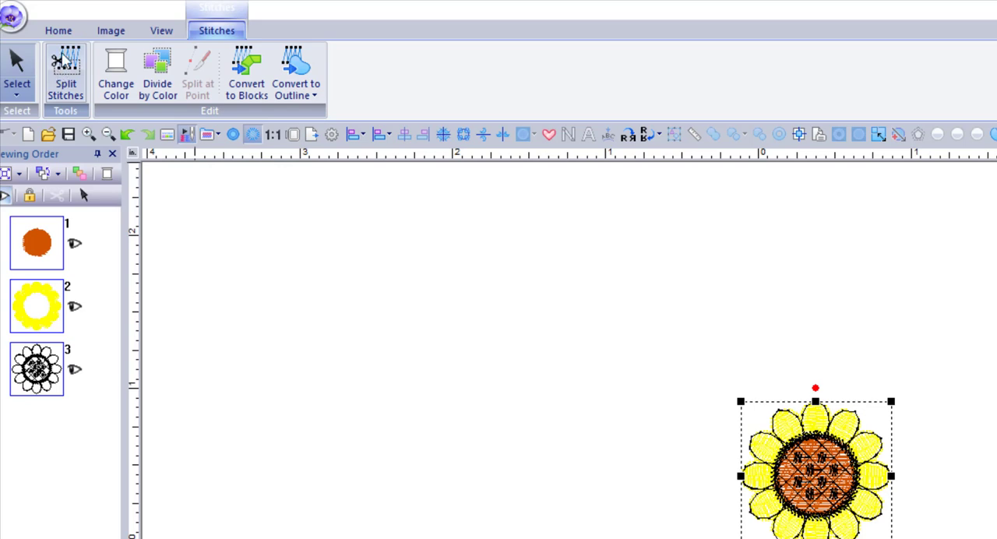
mouse_move(65, 66)
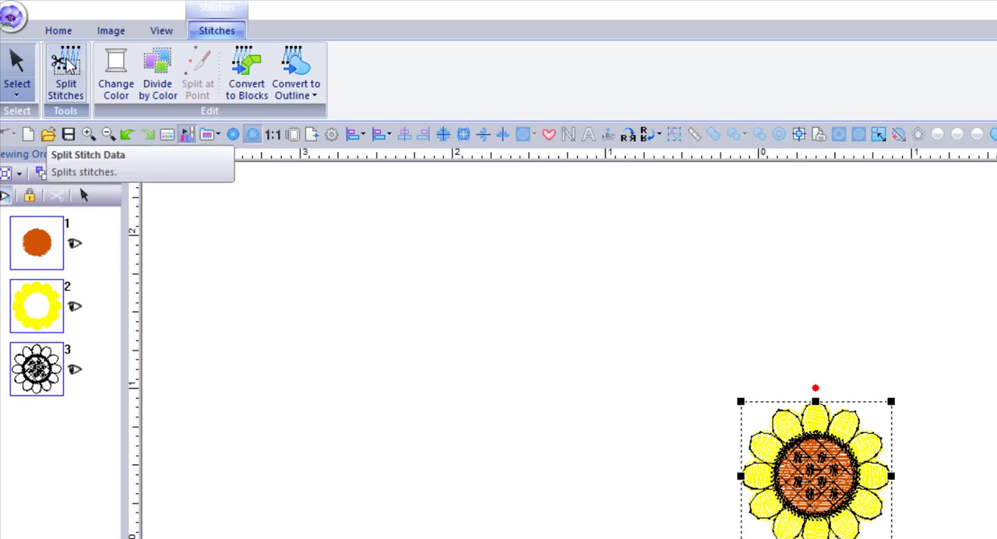
Activate Split Stitches to cut the sunflower apart
click(66, 75)
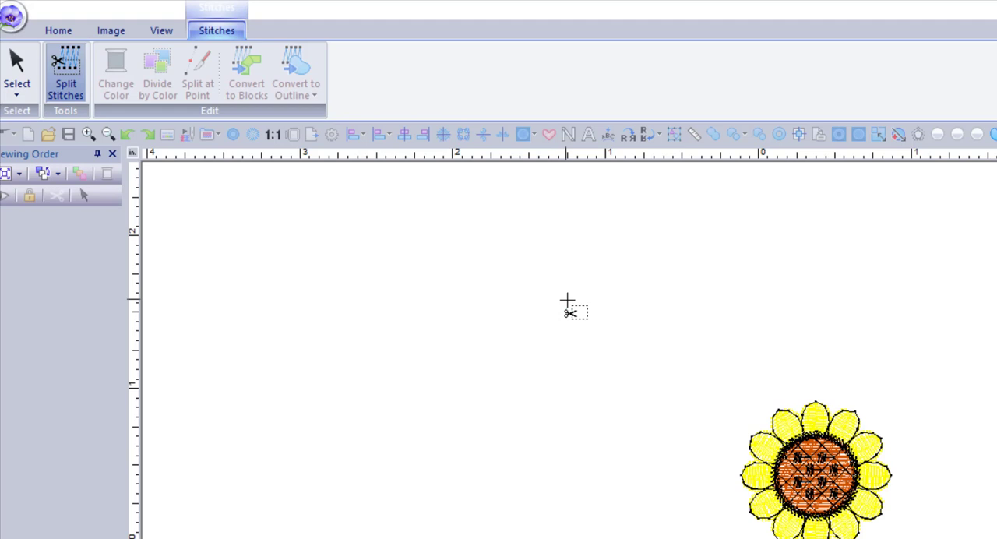
mouse_move(727, 413)
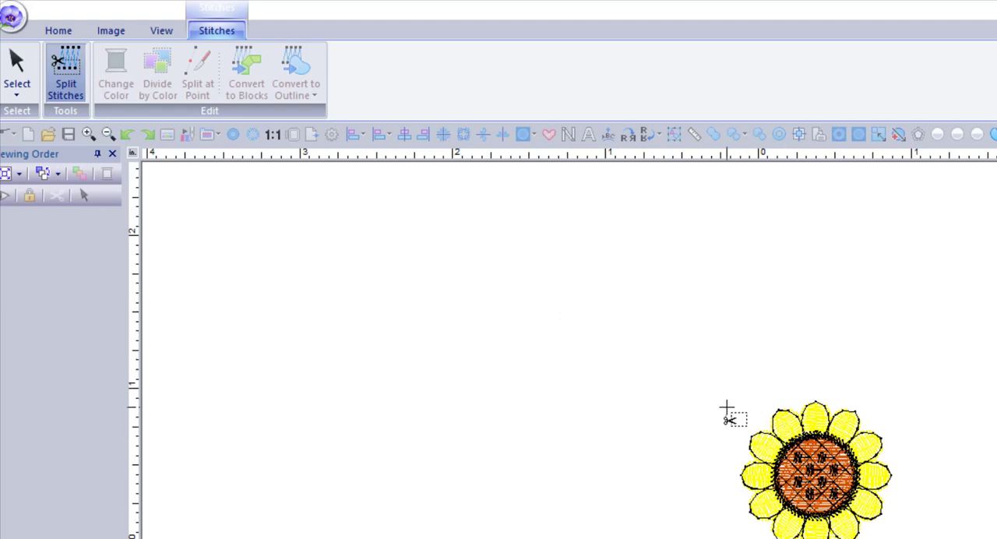
mouse_move(708, 418)
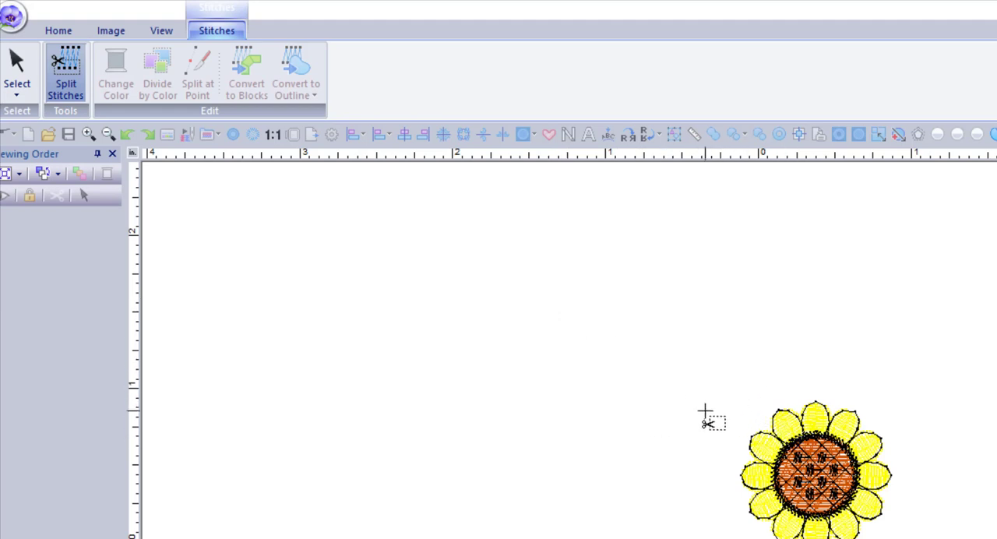
mouse_move(720, 380)
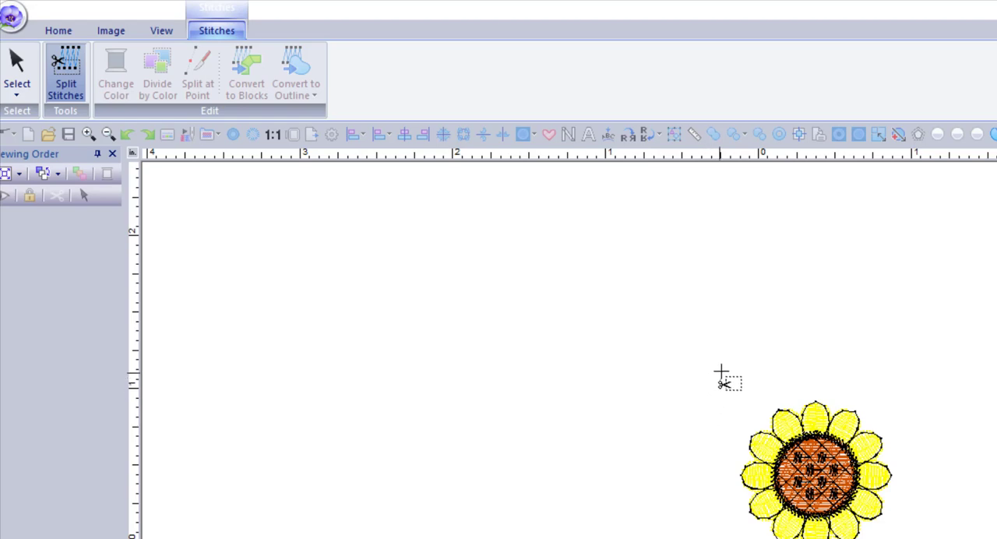
mouse_move(631, 476)
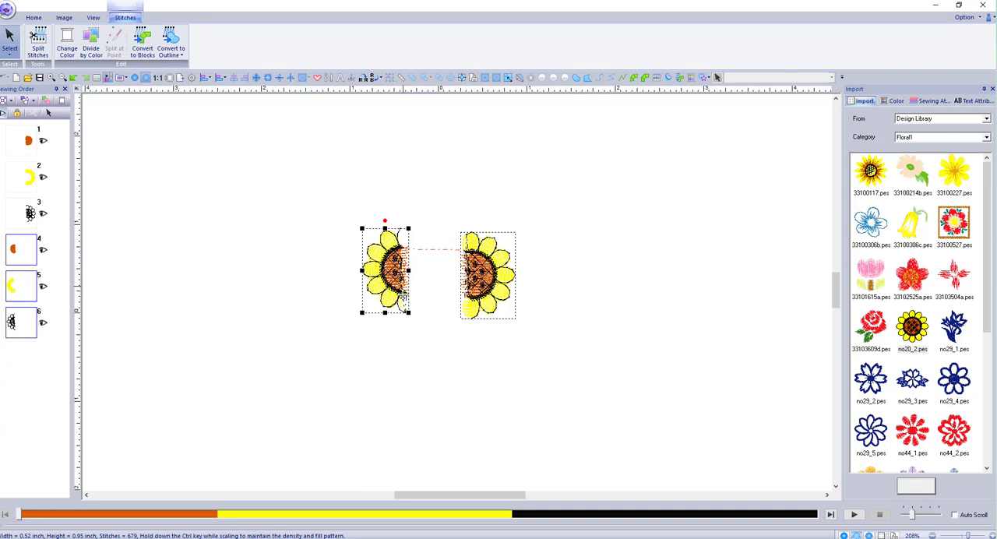
Finish splitting the sunflower into left and right halves and return to Home
click(35, 17)
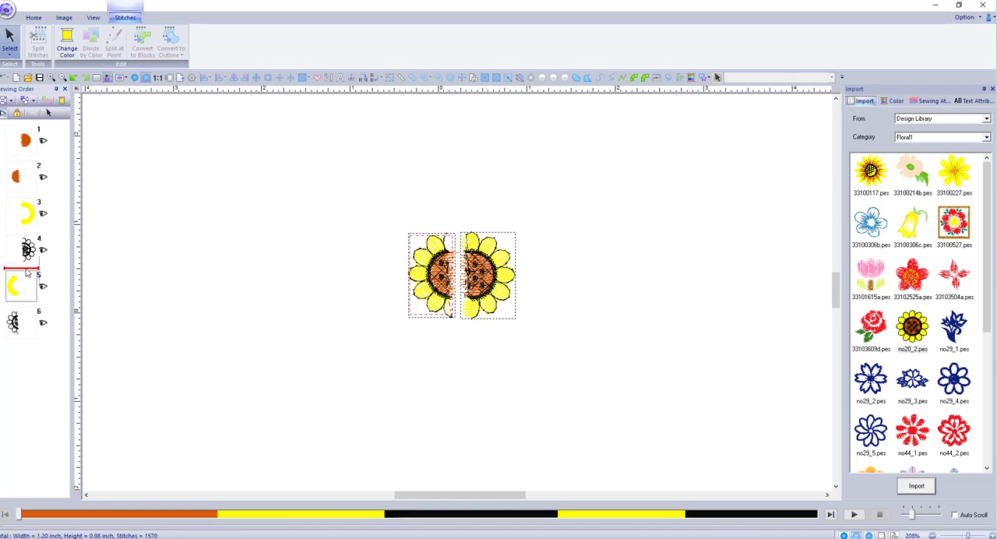
click(34, 17)
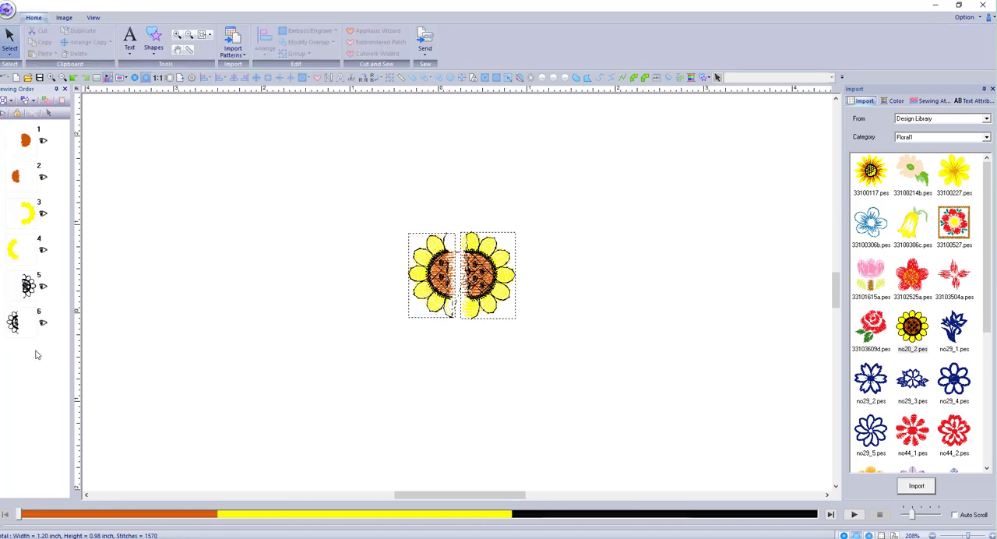
mouse_move(377, 276)
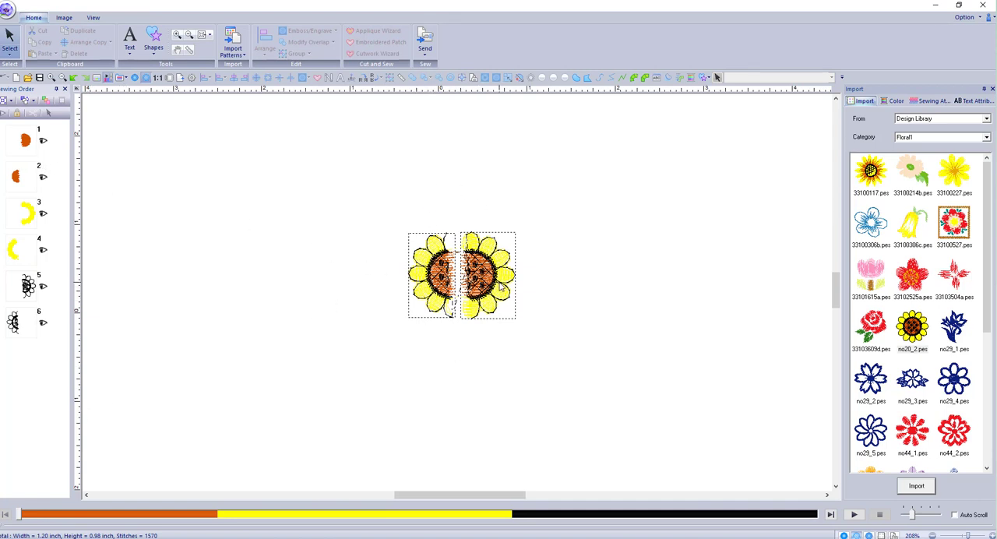
mouse_move(371, 199)
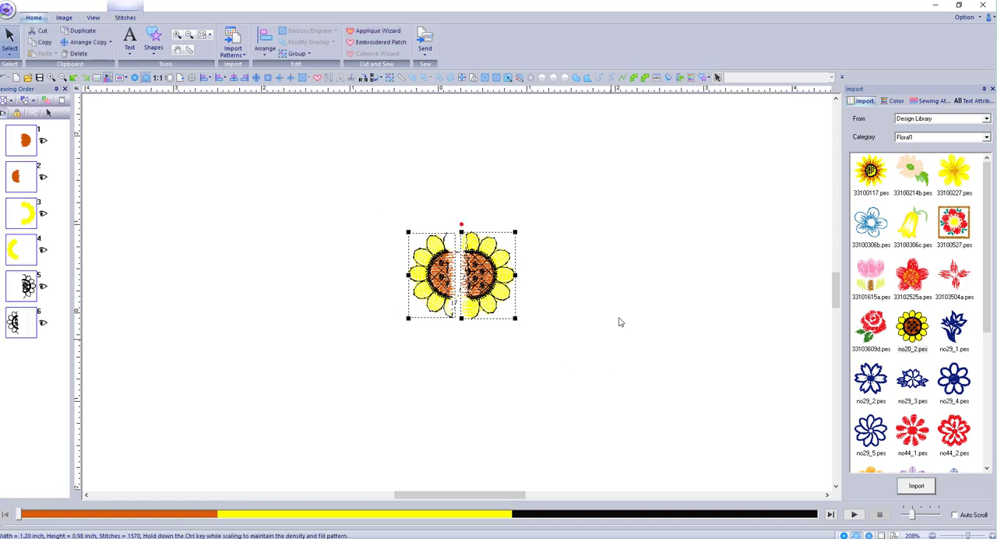
mouse_move(444, 231)
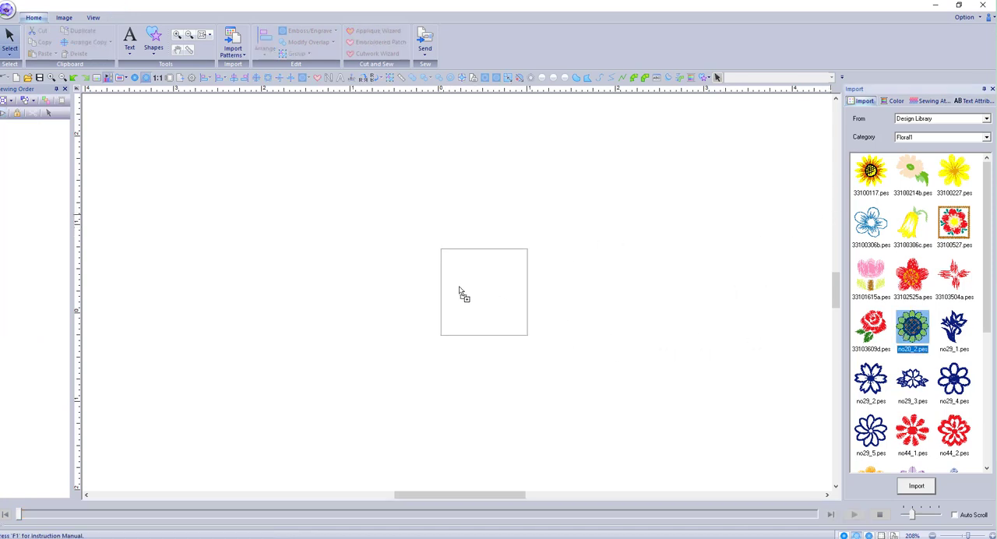
Import a fresh whole sunflower from the Floral category onto the page
double_click(913, 329)
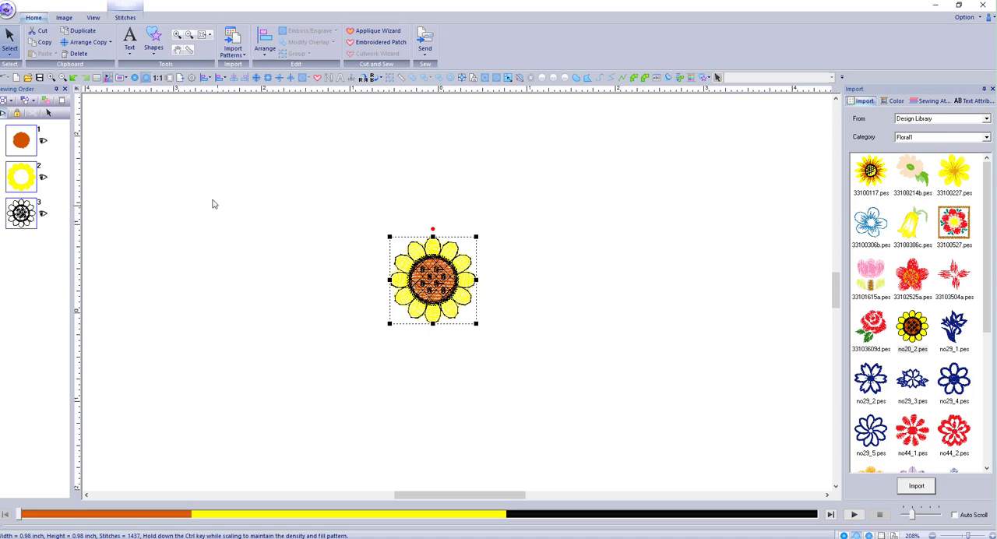
mouse_move(31, 228)
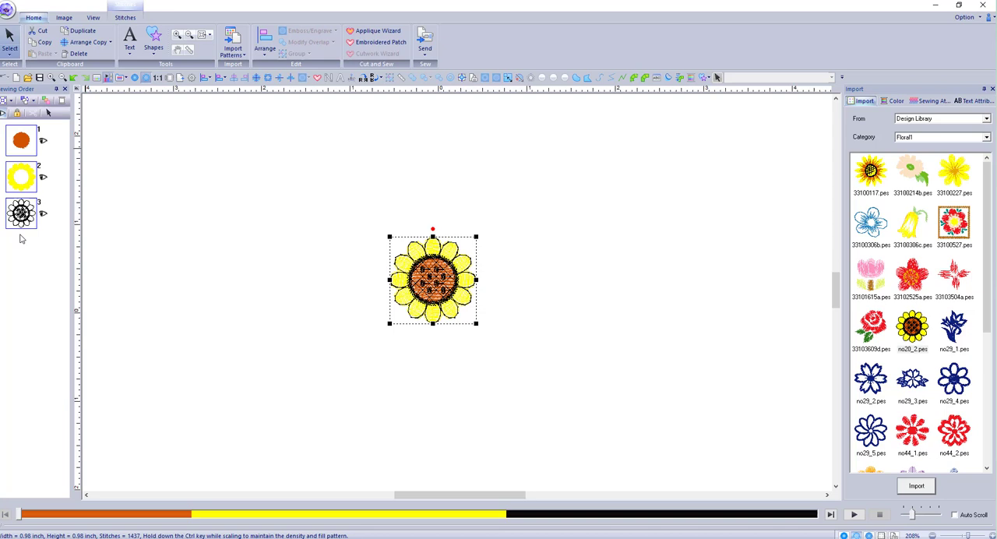
mouse_move(330, 279)
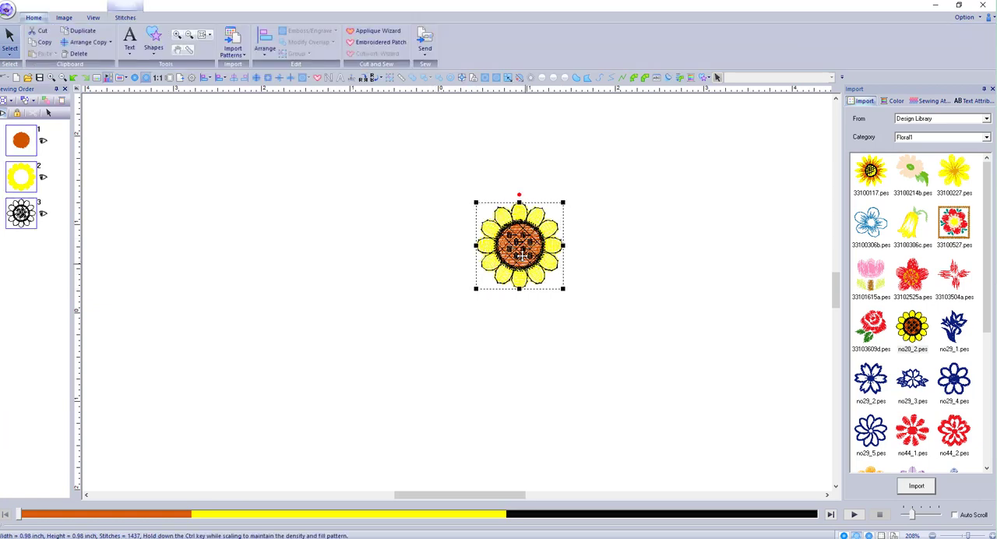
Move the sunflower toward the page centre and select the whole design with Stitches commands shown
drag(519, 246, 421, 252)
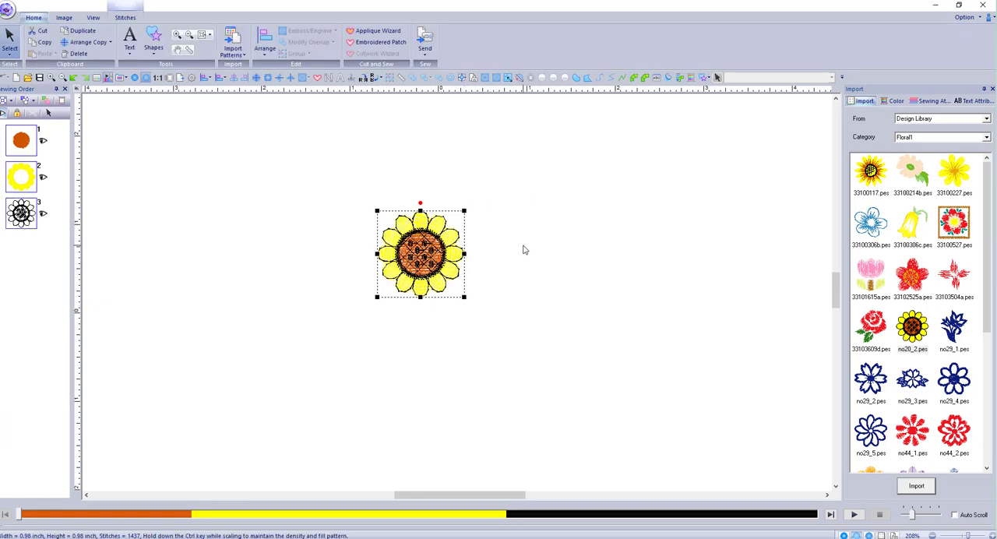
click(125, 17)
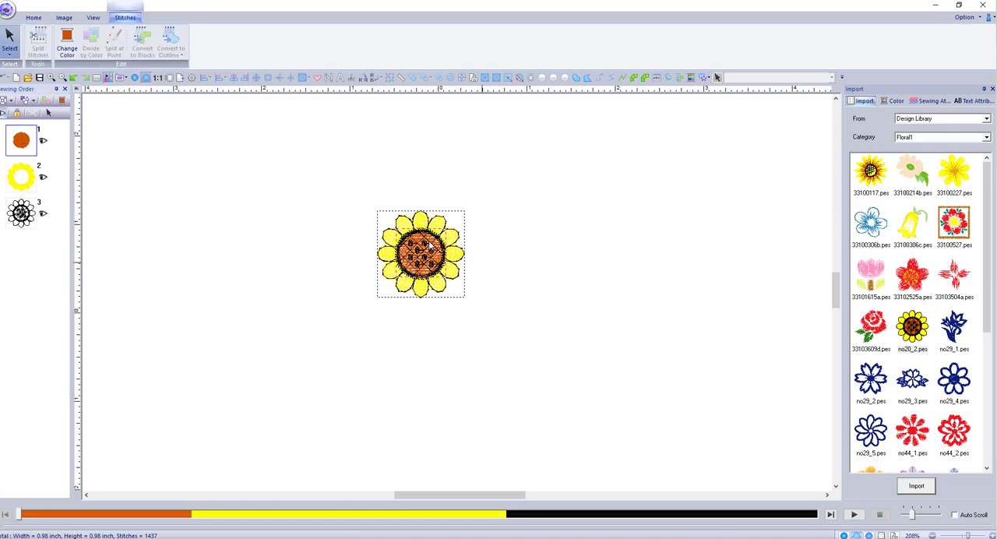
click(22, 178)
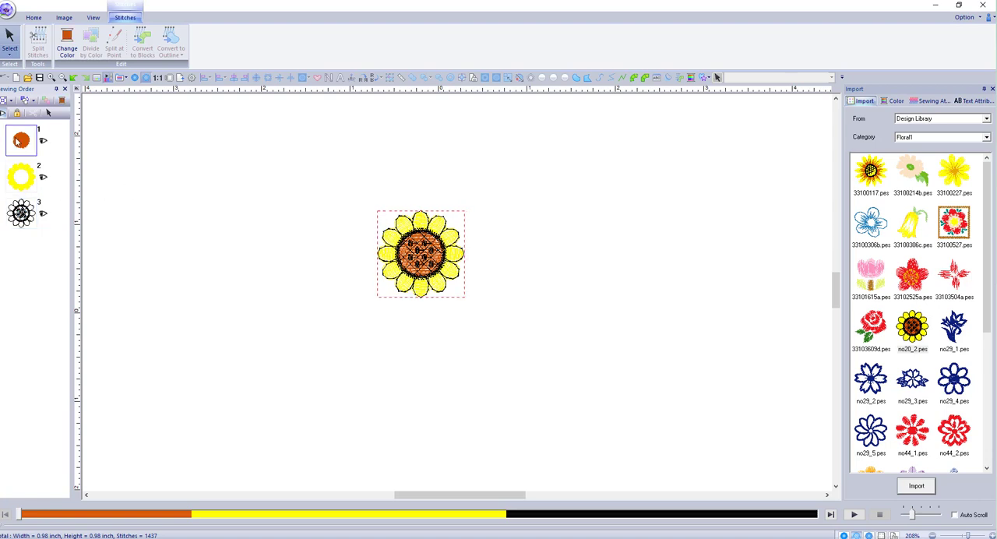
click(35, 17)
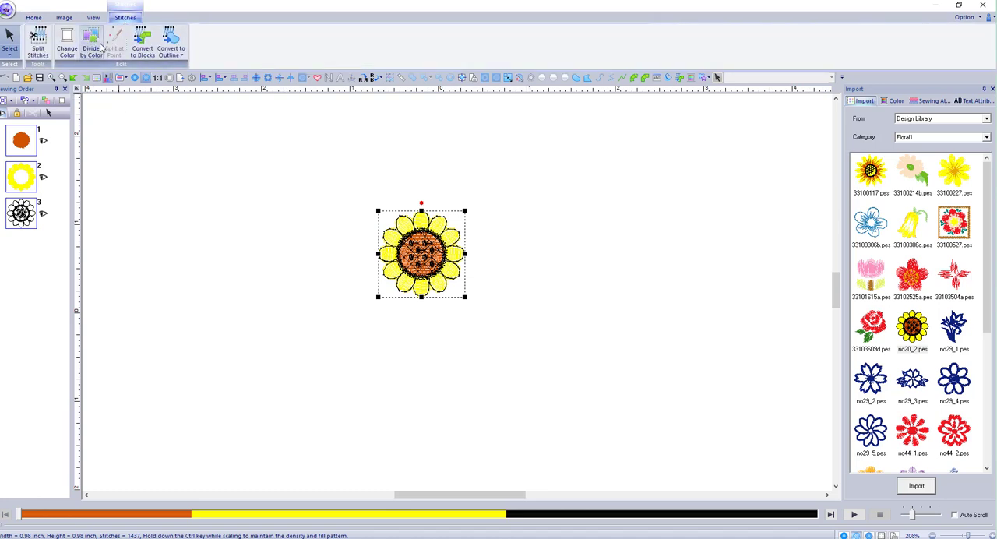
mouse_move(92, 43)
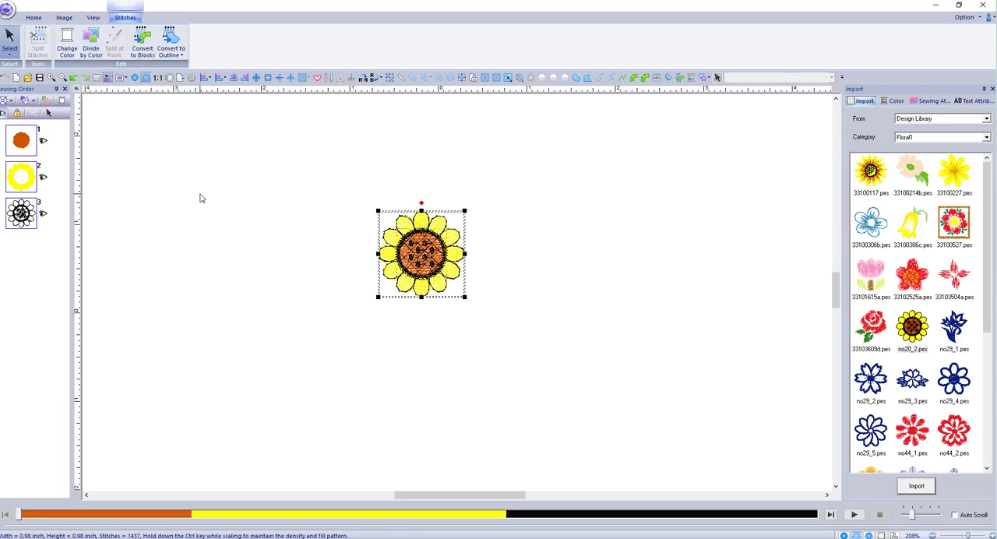
mouse_move(462, 316)
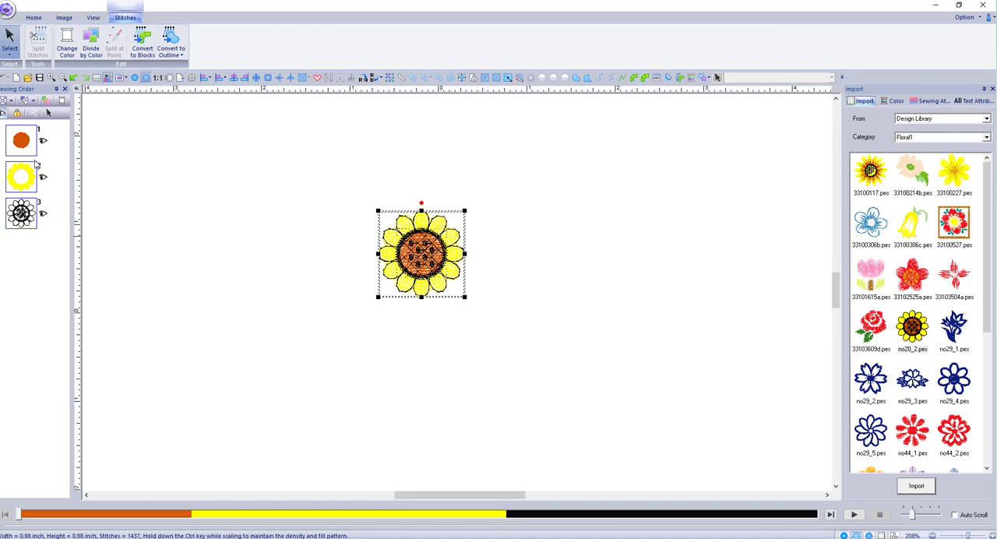
Divide the sunflower by colour into outline, petal ring and centre pieces
click(34, 17)
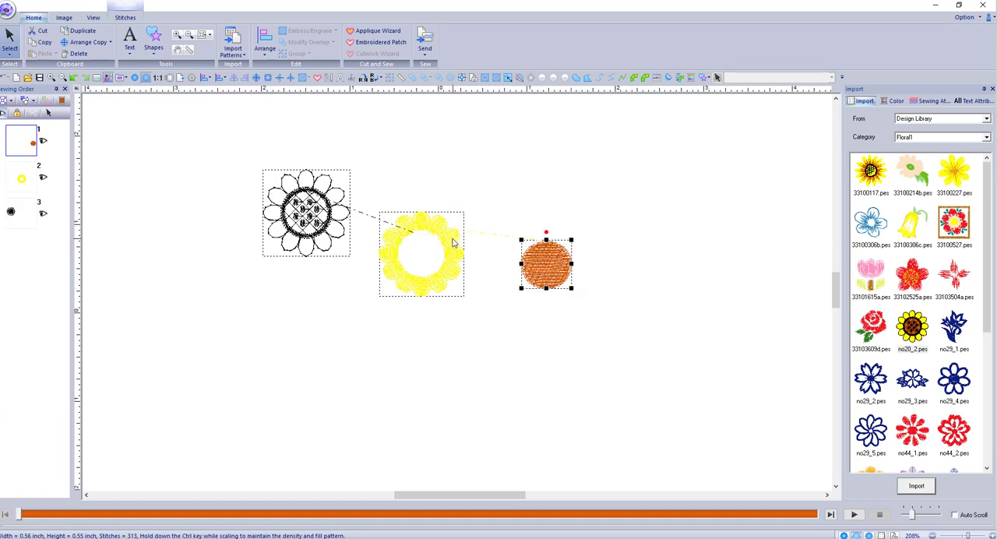
Select the black outline piece and move it left, away from the petal ring
click(306, 211)
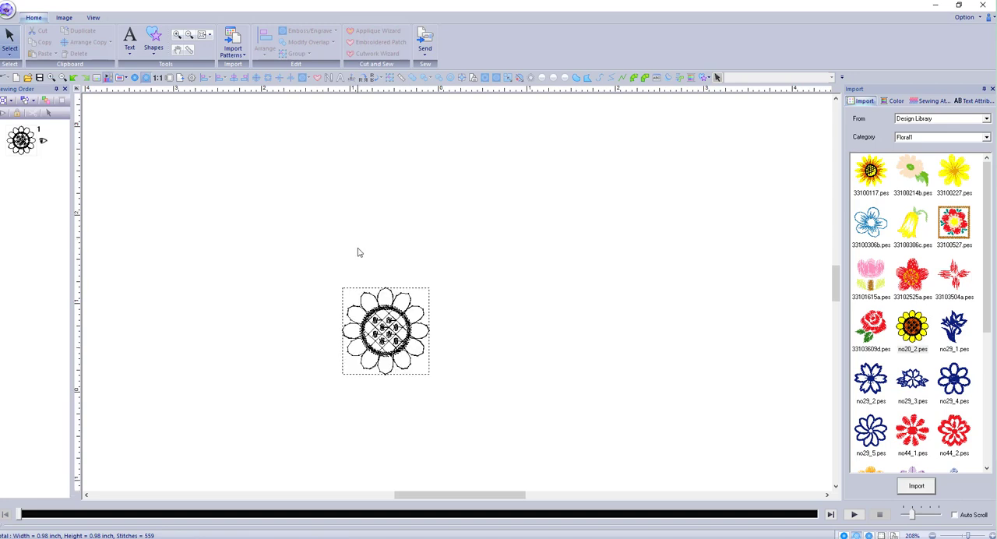
drag(385, 331, 385, 251)
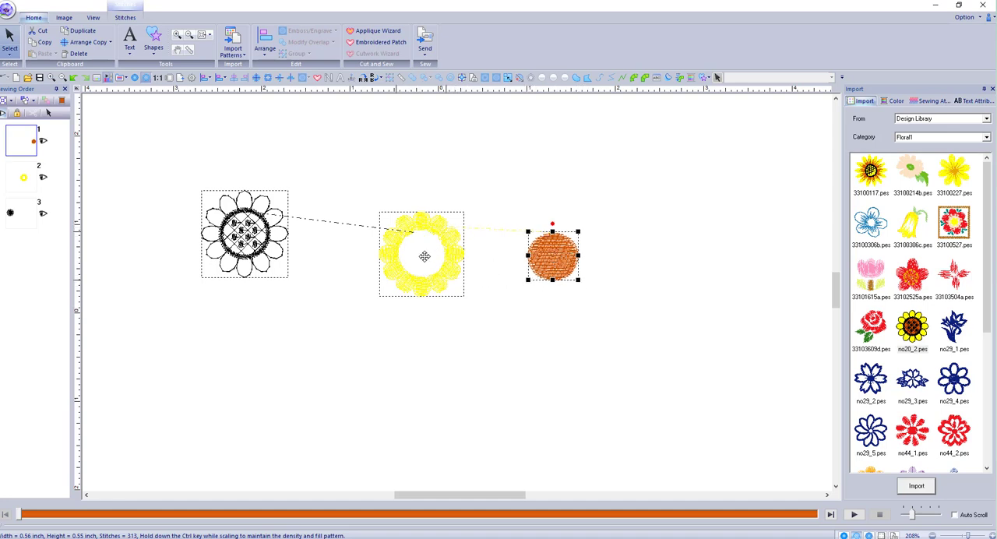
Move the orange centre upward and the yellow petal ring down and left
drag(553, 257, 421, 253)
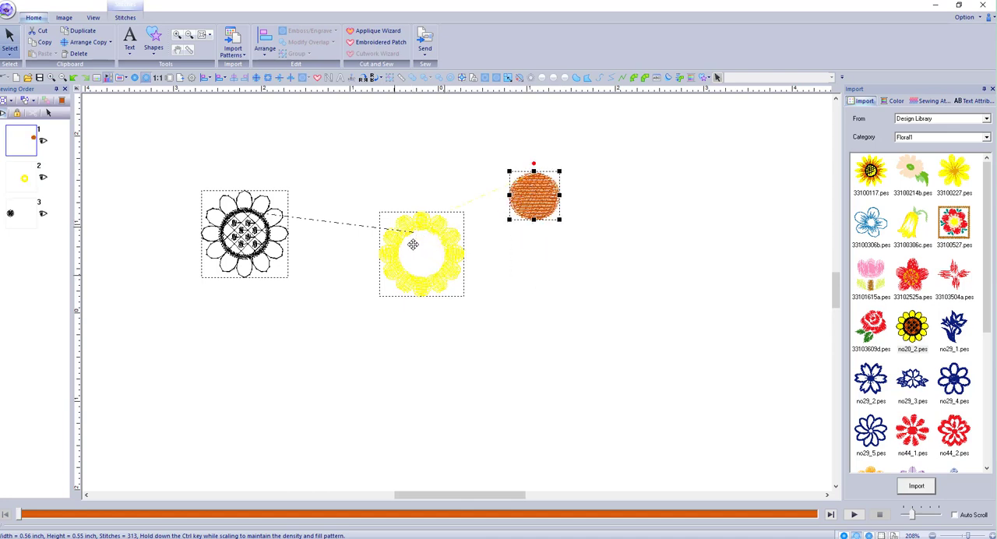
drag(533, 195, 421, 252)
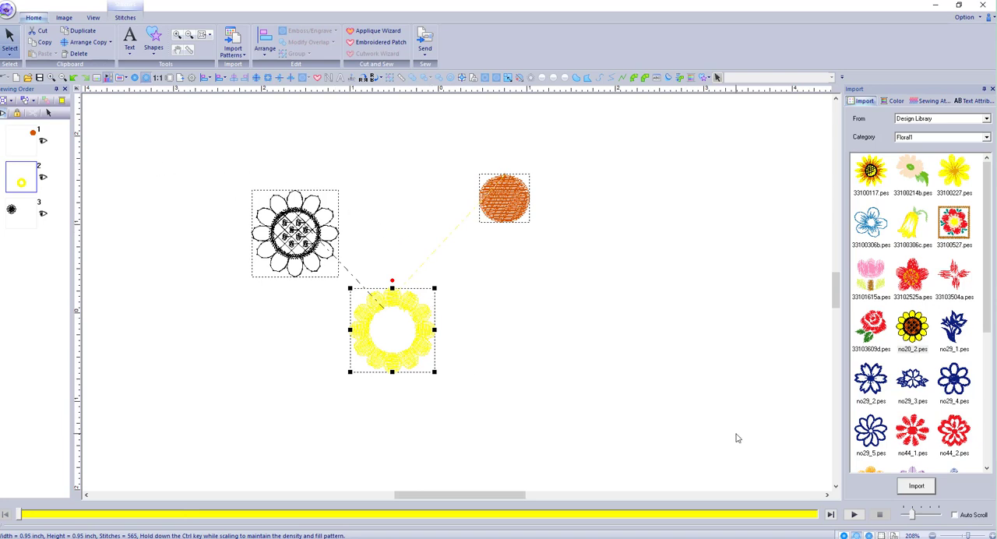
mouse_move(427, 381)
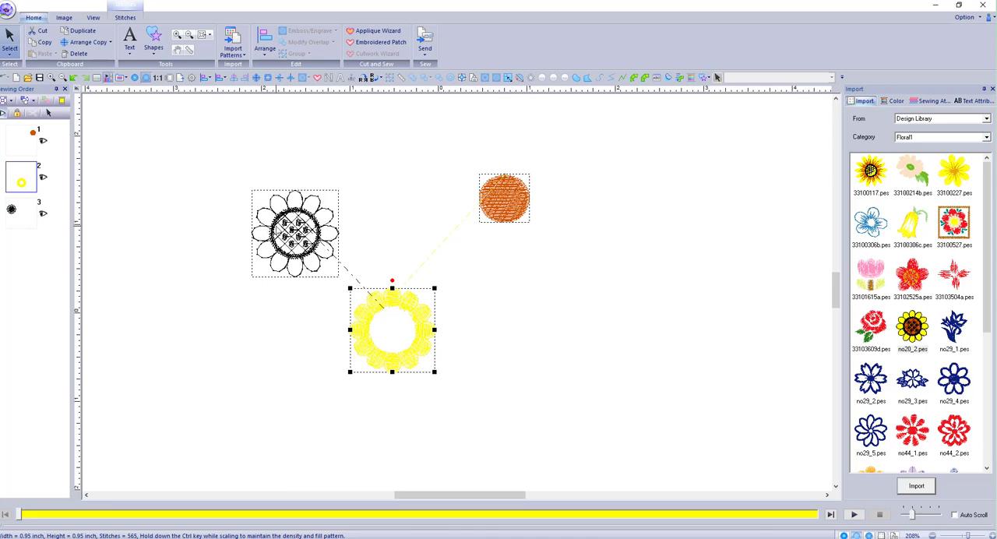
mouse_move(377, 222)
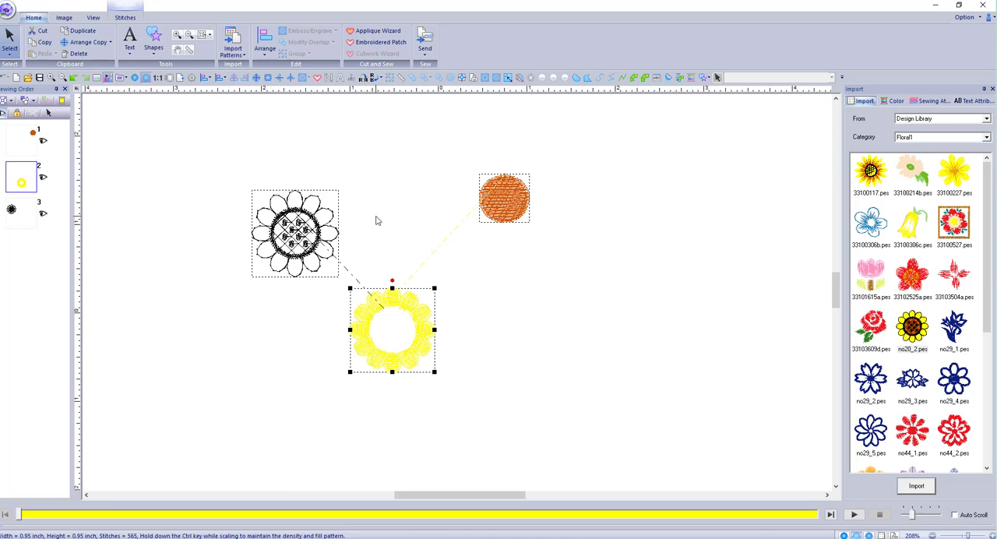